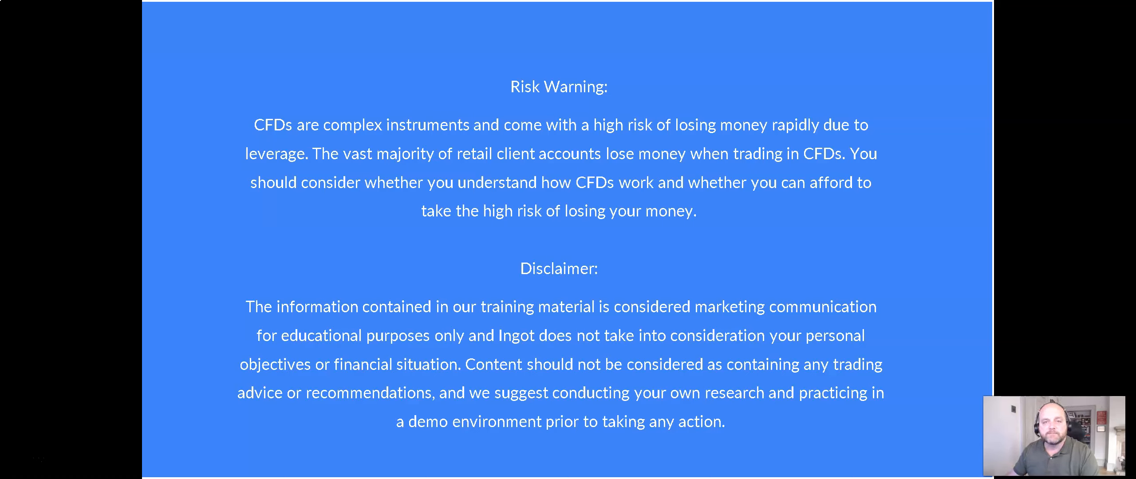
# Advance from the risk warning and disclaimer to the slide on gold's history as money
pyautogui.press('Right')
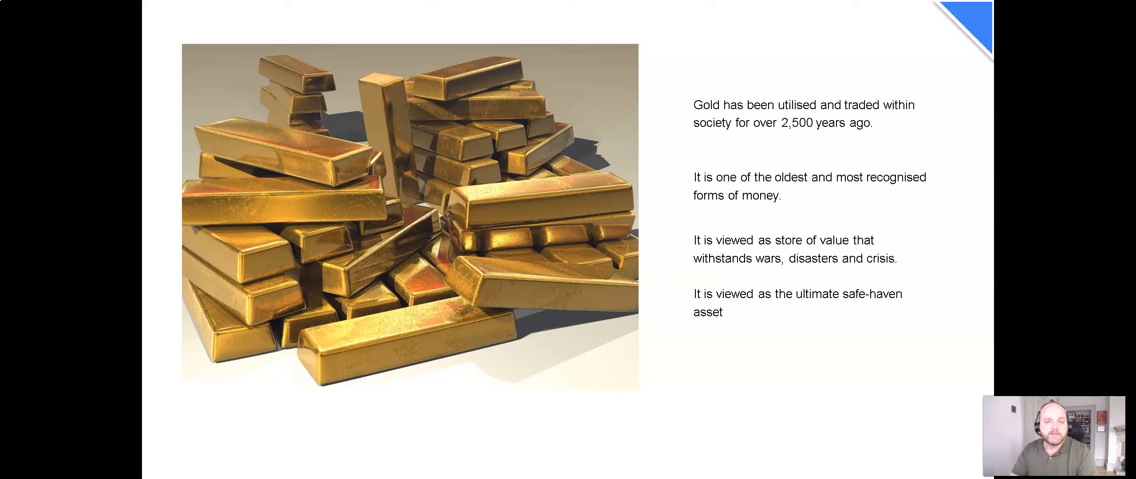
# Advance through the Influencing factors slide to the US dollar slide
pyautogui.press('right')
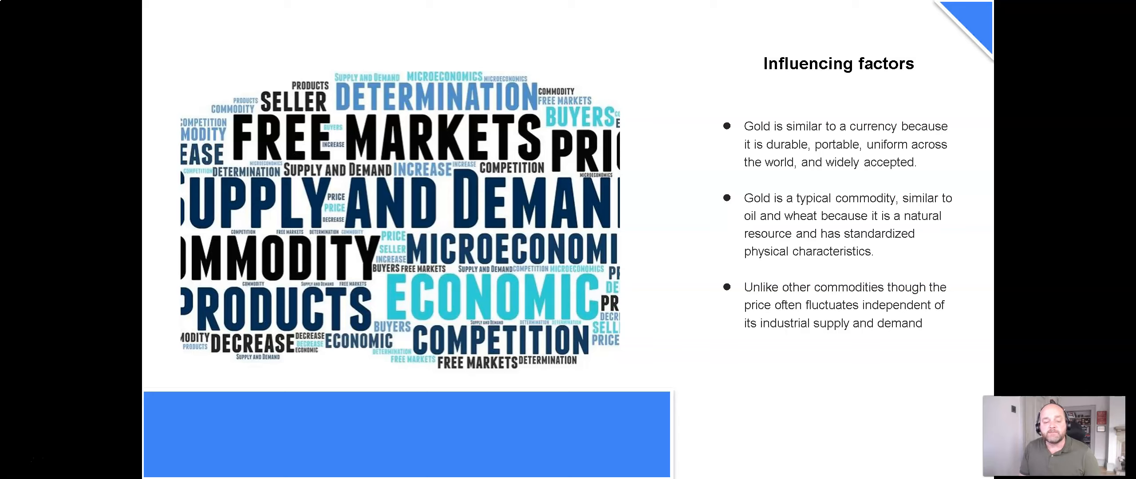
pyautogui.press('right')
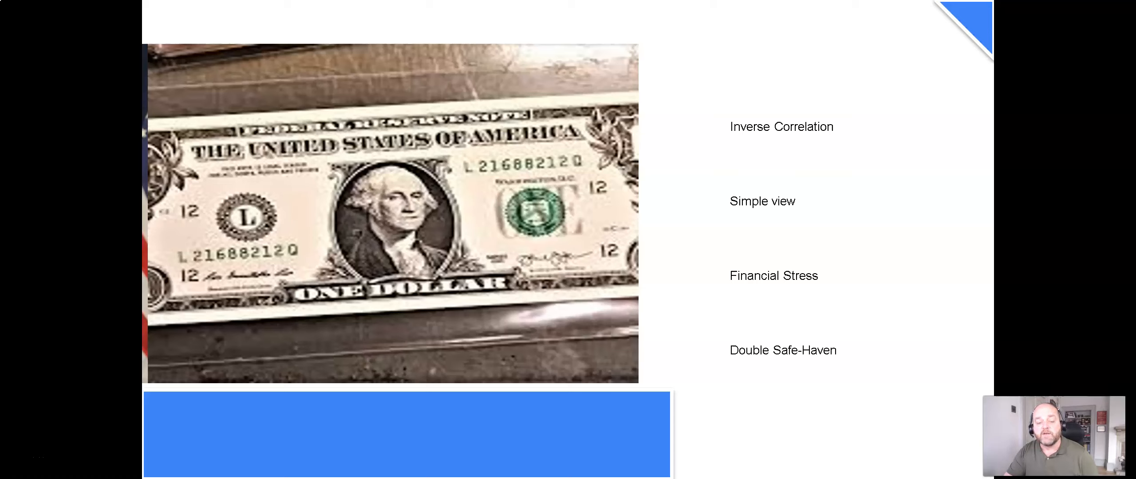
pyautogui.click(507, 344)
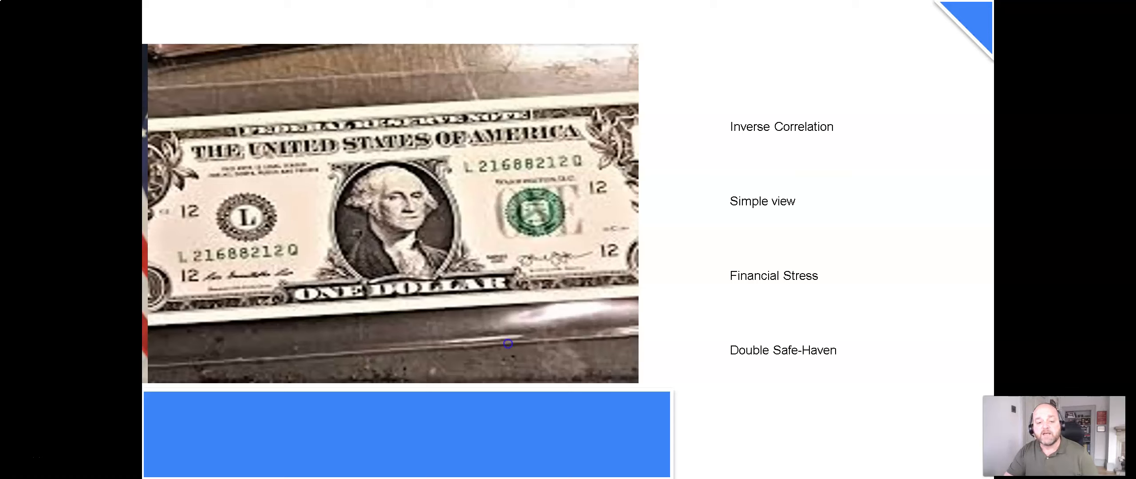